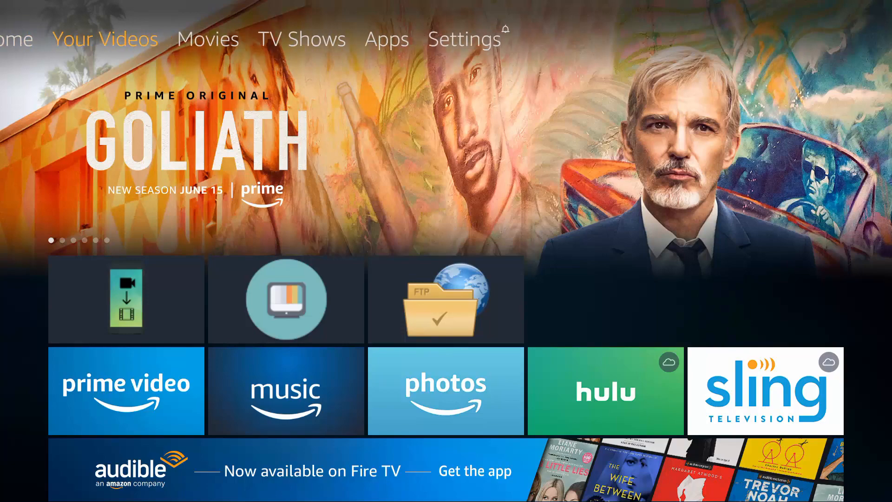
Step: Enable Apps from Unknown Sources in the Fire TV developer options
{"action": "left_click", "coordinate": [207, 39]}
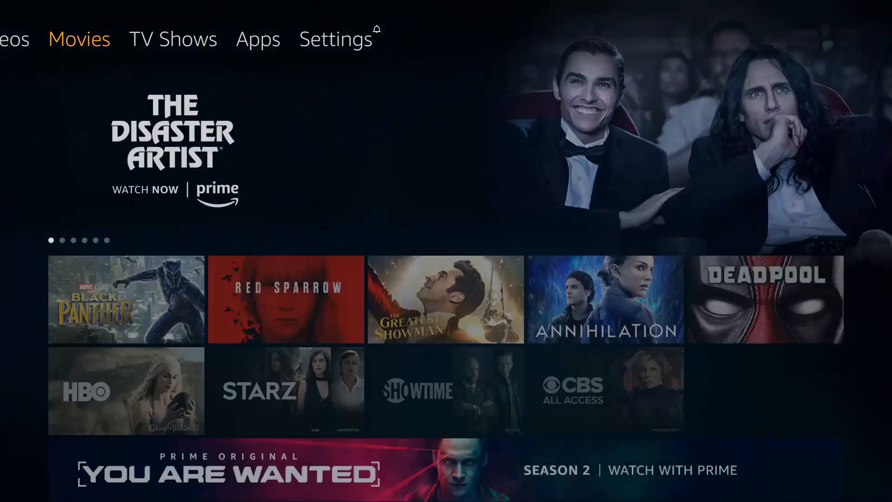
{"action": "left_click", "coordinate": [335, 39]}
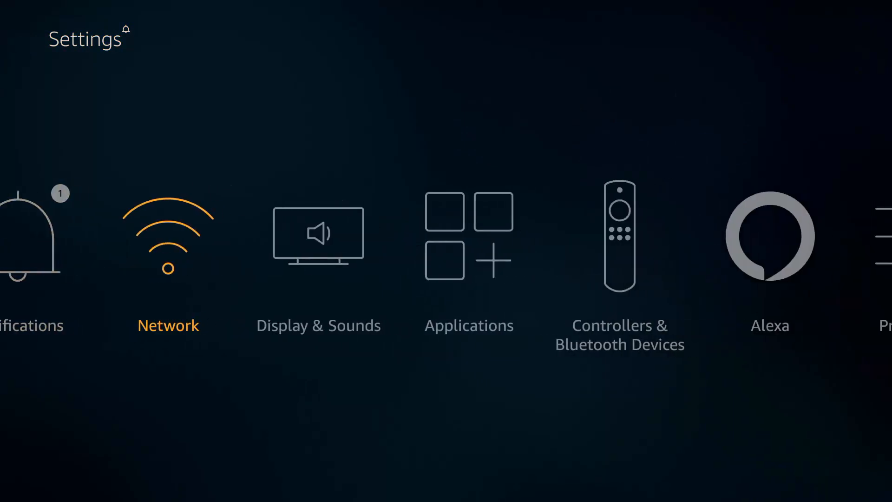
{"action": "scroll", "scroll_direction": "right", "scroll_amount": 3}
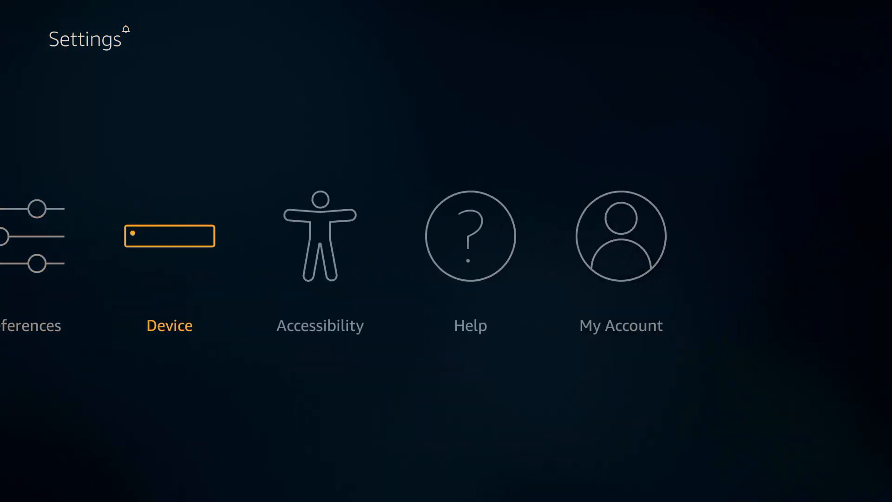
{"action": "left_click", "coordinate": [169, 235]}
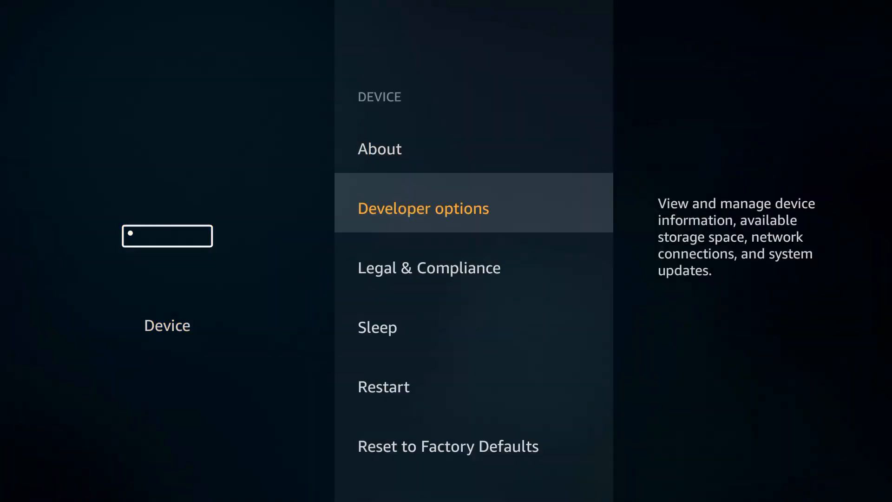
{"action": "left_click", "coordinate": [423, 207]}
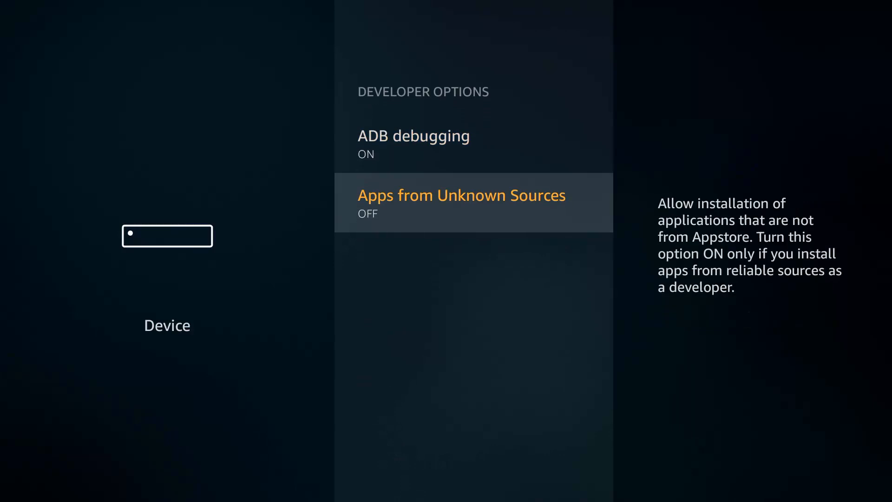
{"action": "left_click", "coordinate": [461, 202]}
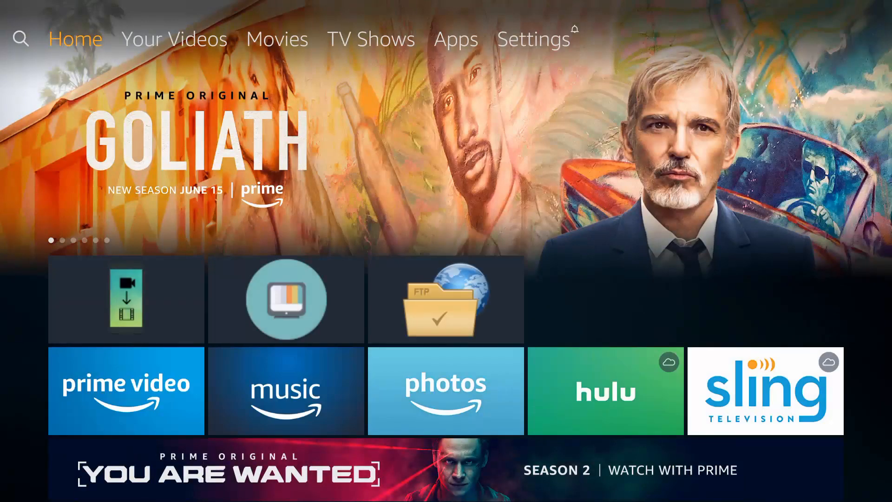
Step: Search for the Downloader app and download it from its store listing
{"action": "left_click", "coordinate": [20, 39]}
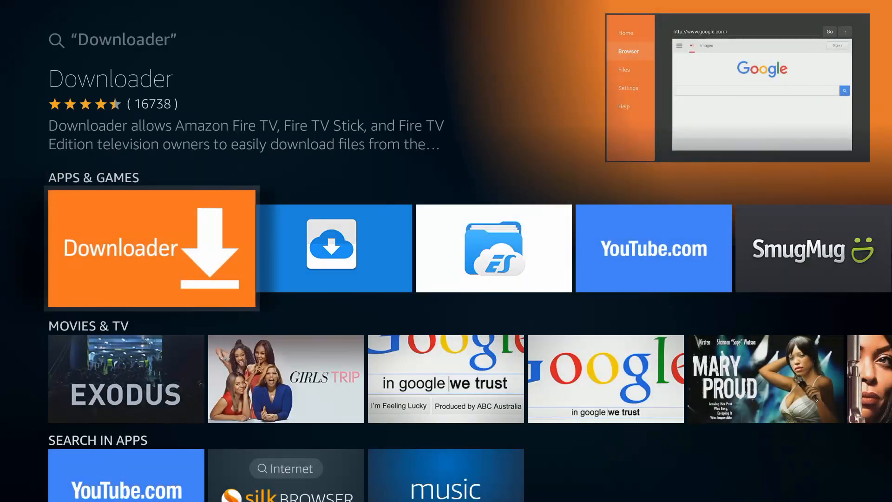
{"action": "left_click", "coordinate": [152, 248]}
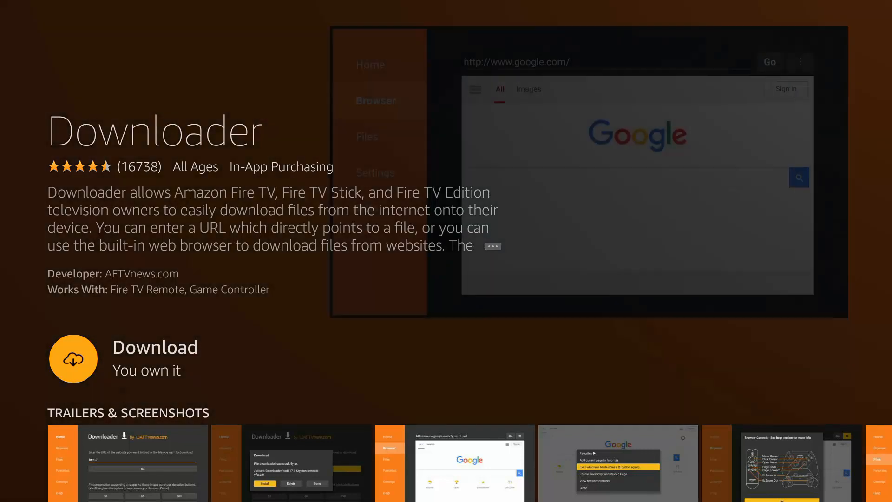
{"action": "left_click", "coordinate": [72, 359]}
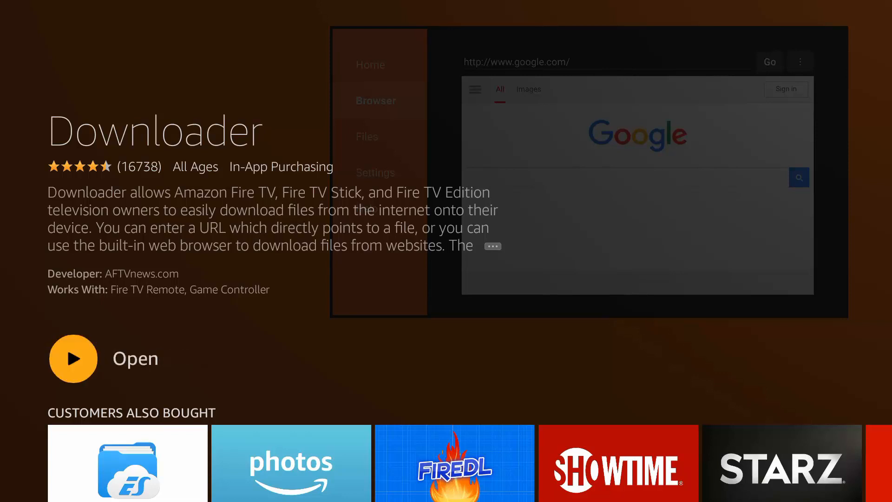
Step: Launch Downloader and fetch the FileLinked APK from get.droidadmin.com
{"action": "left_click", "coordinate": [73, 359]}
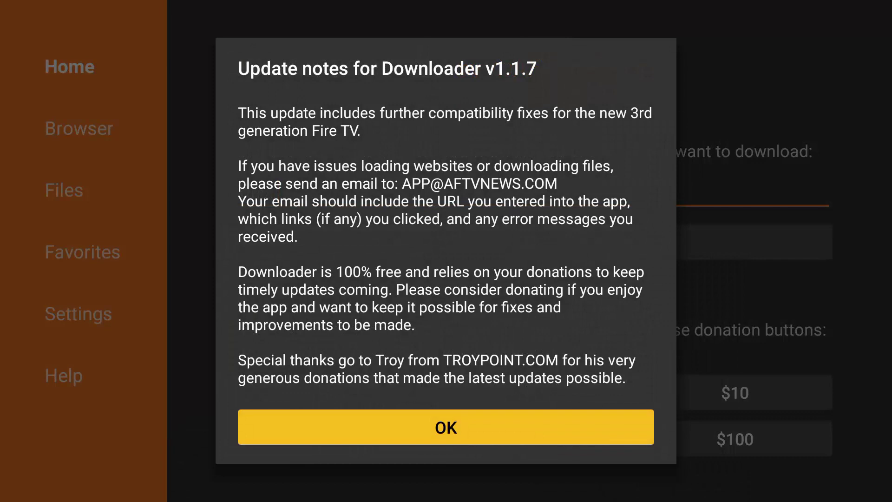
{"action": "left_click", "coordinate": [445, 428]}
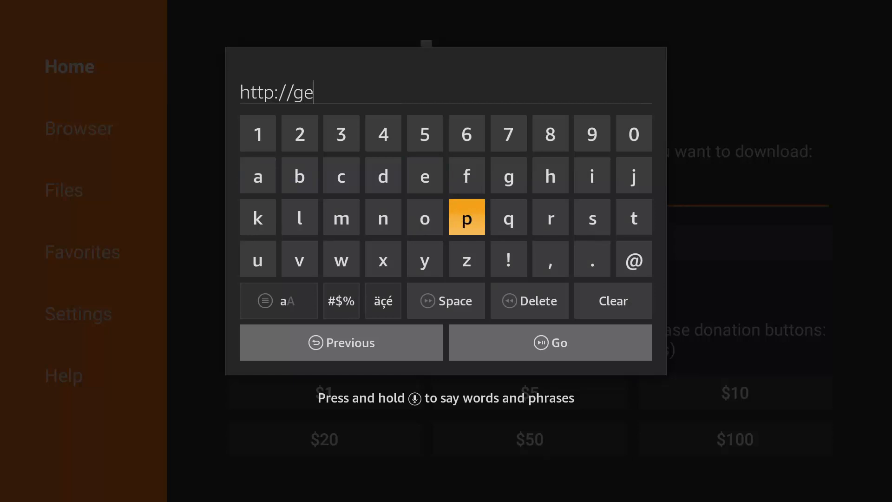
{"action": "left_click", "coordinate": [633, 216]}
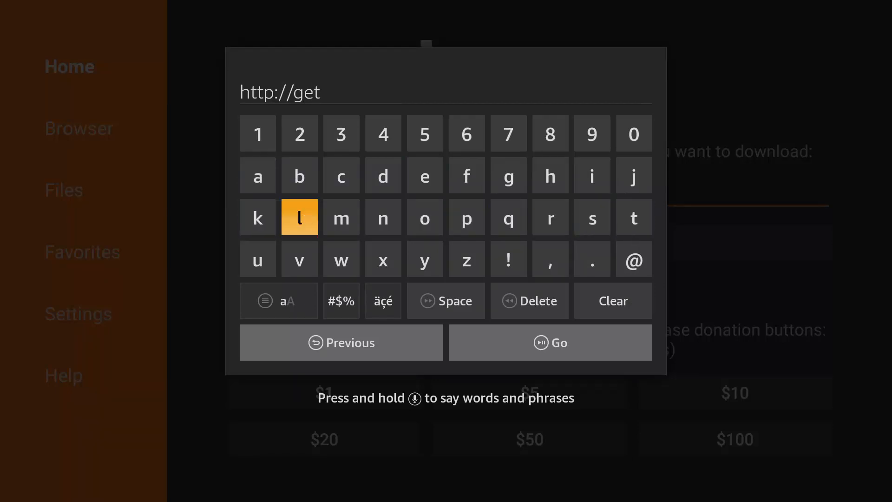
{"action": "left_click", "coordinate": [382, 176]}
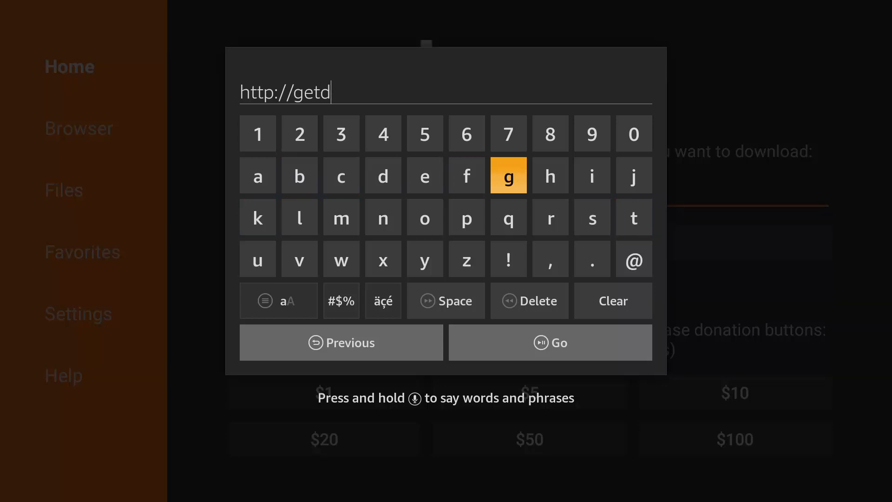
{"action": "left_click", "coordinate": [529, 300]}
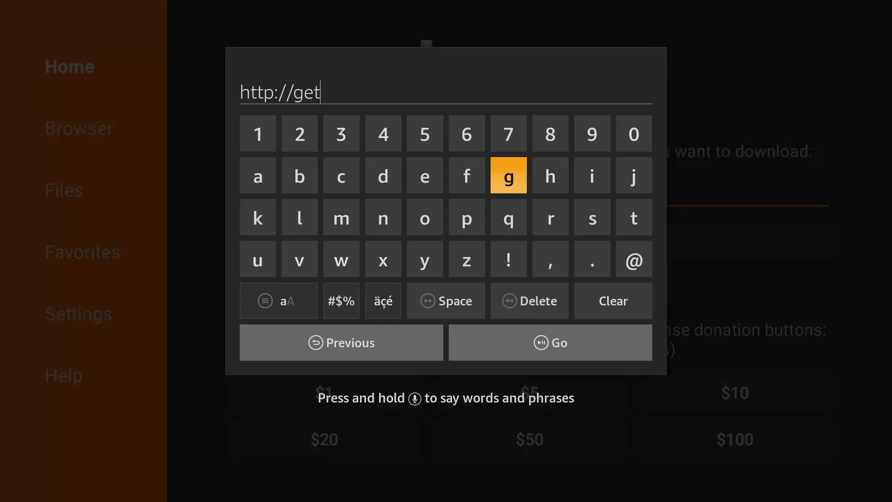
{"action": "mouse_move", "coordinate": [591, 259]}
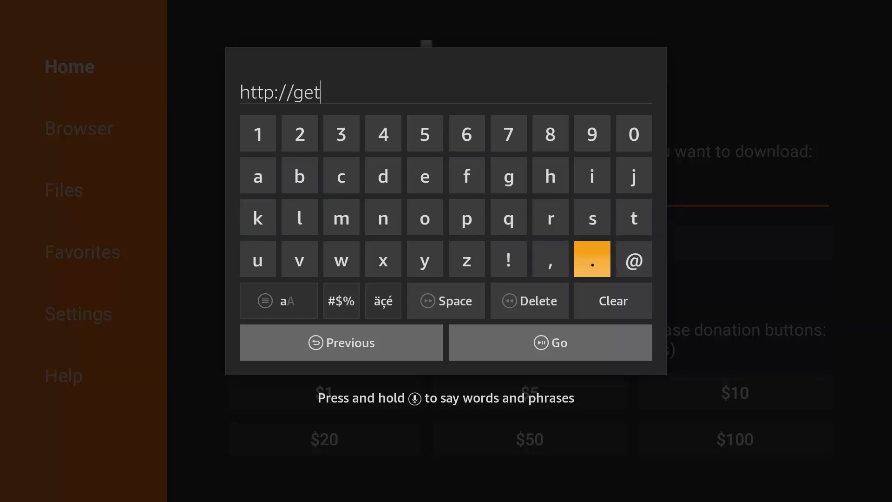
{"action": "left_click", "coordinate": [592, 259]}
{"action": "type", "text": ".droi"}
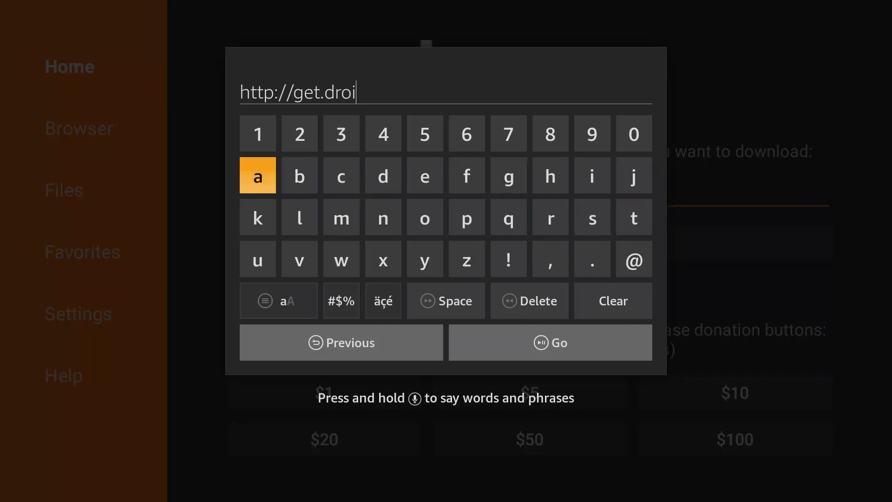
{"action": "left_click", "coordinate": [257, 176]}
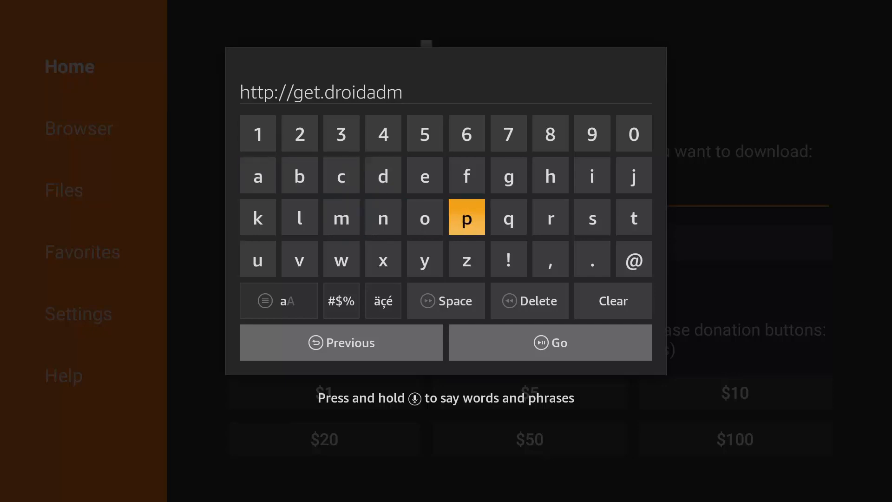
{"action": "left_click", "coordinate": [592, 175]}
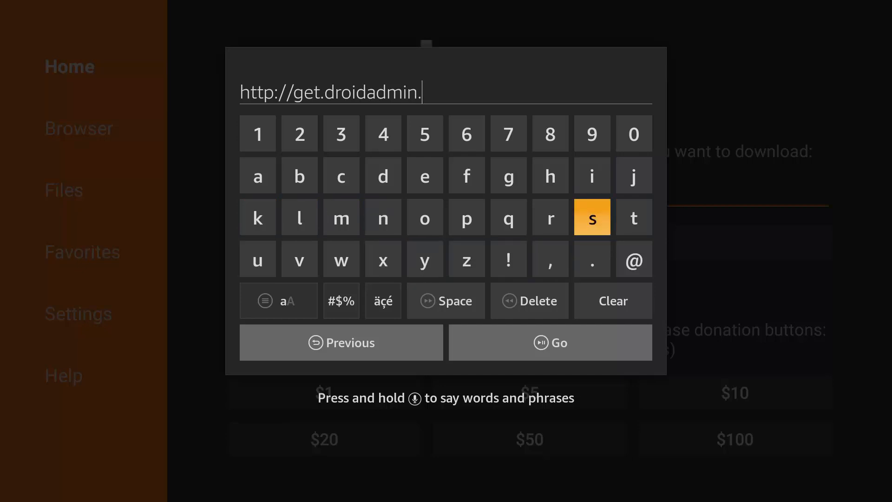
{"action": "left_click", "coordinate": [341, 176]}
{"action": "type", "text": "com"}
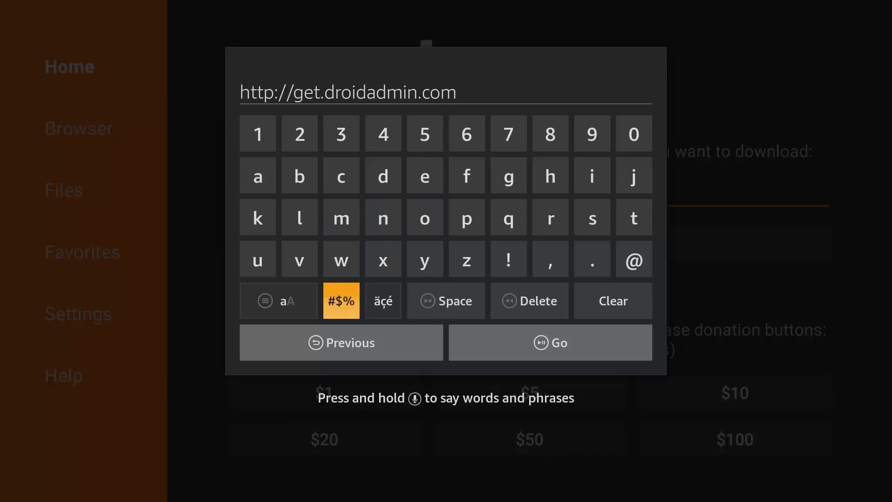
{"action": "left_click", "coordinate": [549, 343]}
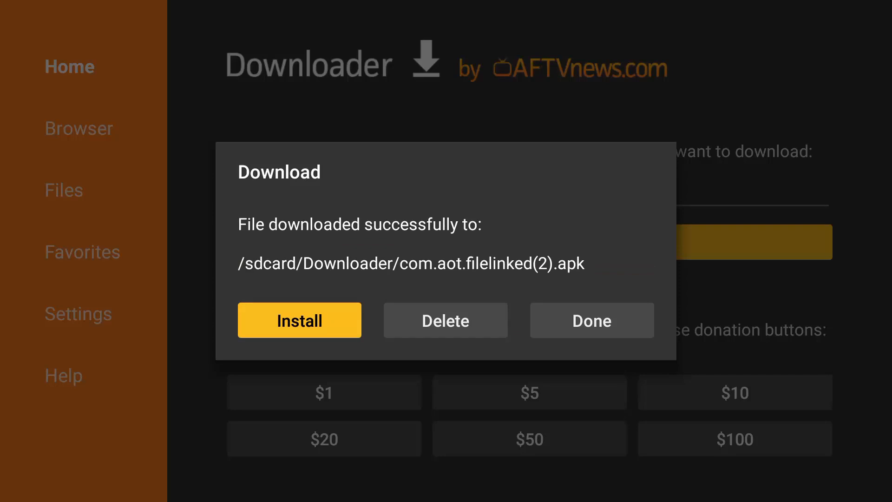
Step: Install the FileLinked package and delete its downloaded installer file
{"action": "left_click", "coordinate": [299, 319]}
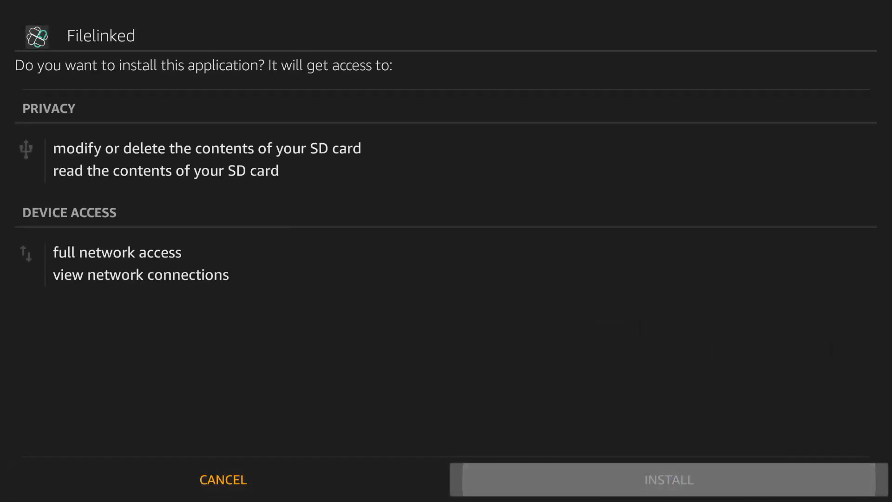
{"action": "left_click", "coordinate": [668, 480]}
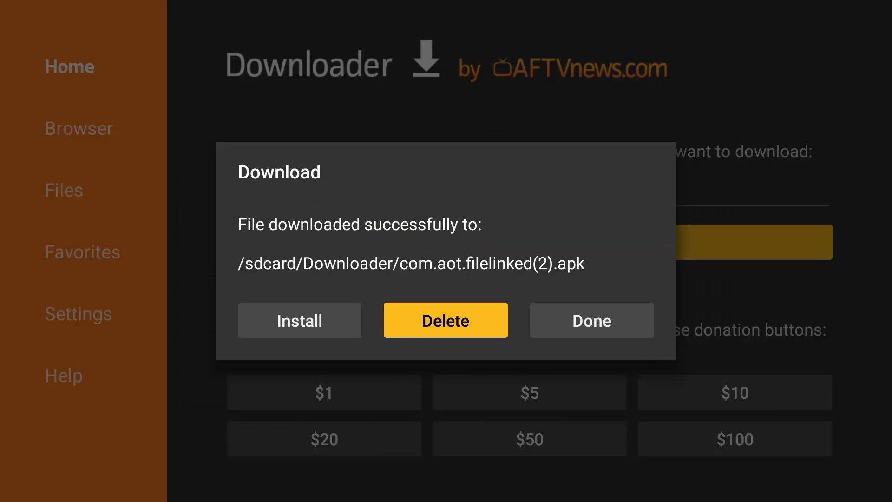
{"action": "left_click", "coordinate": [445, 319]}
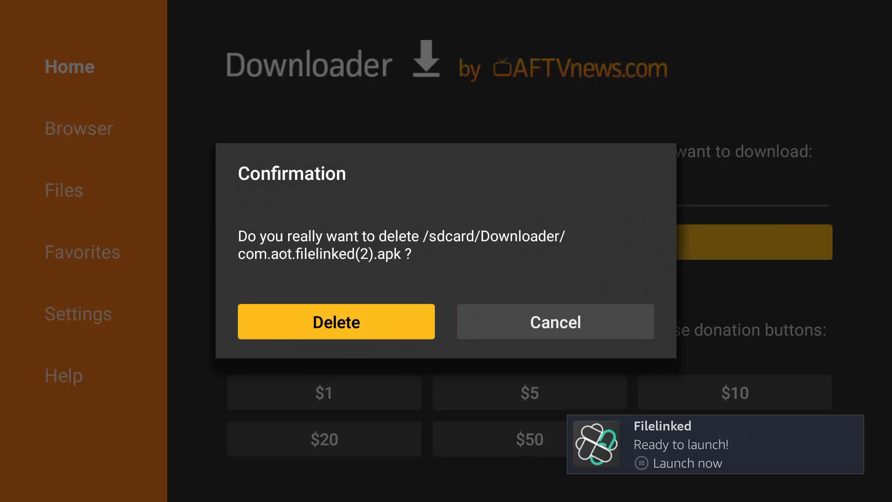
{"action": "left_click", "coordinate": [335, 321]}
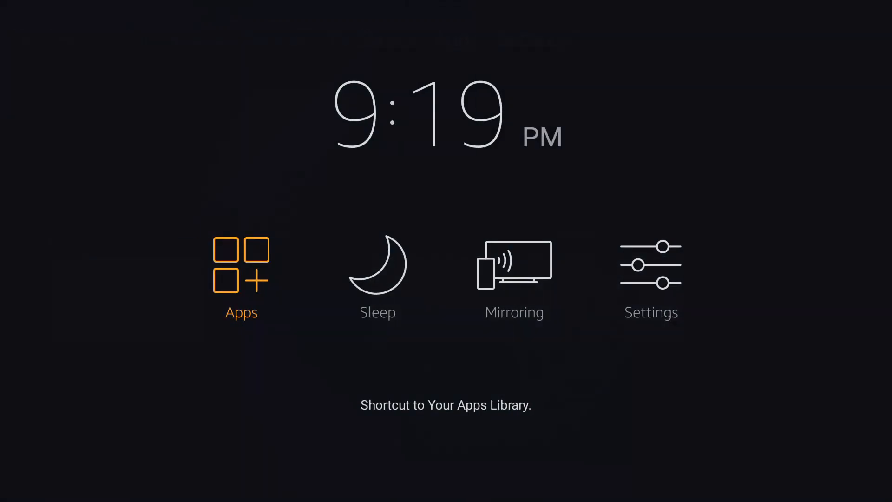
Step: Launch FileLinked from the bottom of Your Apps & Channels
{"action": "left_click", "coordinate": [240, 264]}
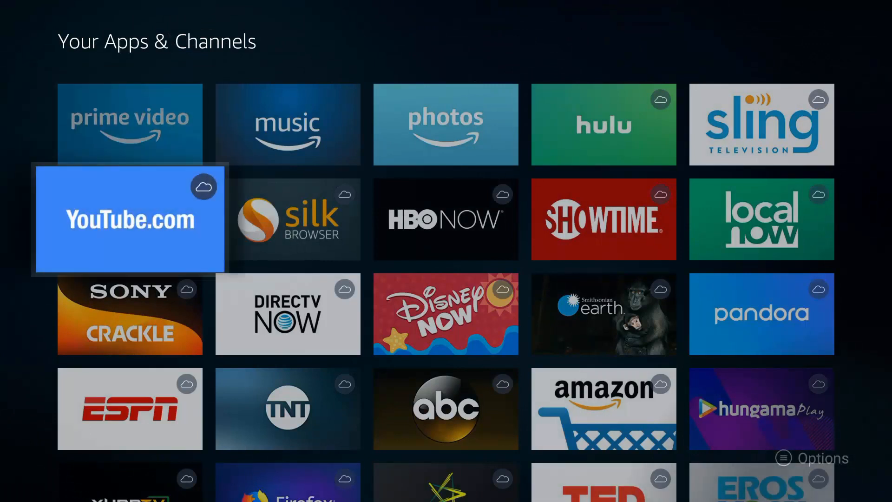
{"action": "scroll", "scroll_direction": "down", "scroll_amount": 3}
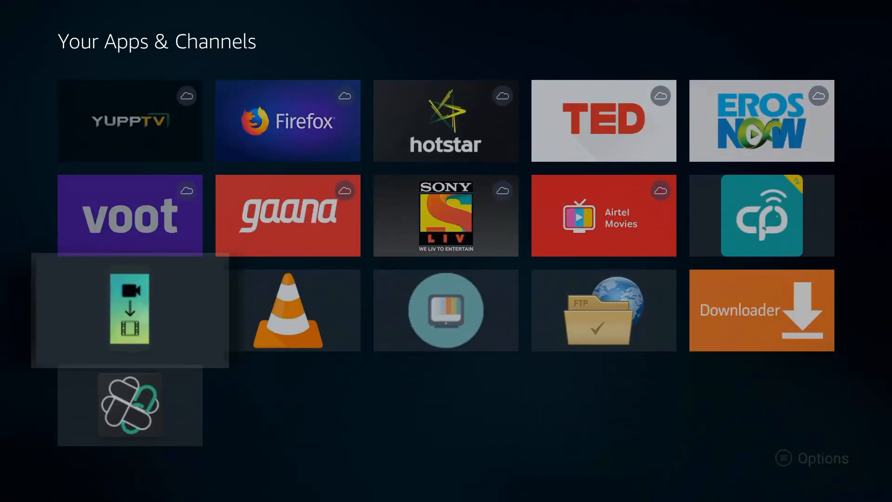
{"action": "left_click", "coordinate": [130, 407]}
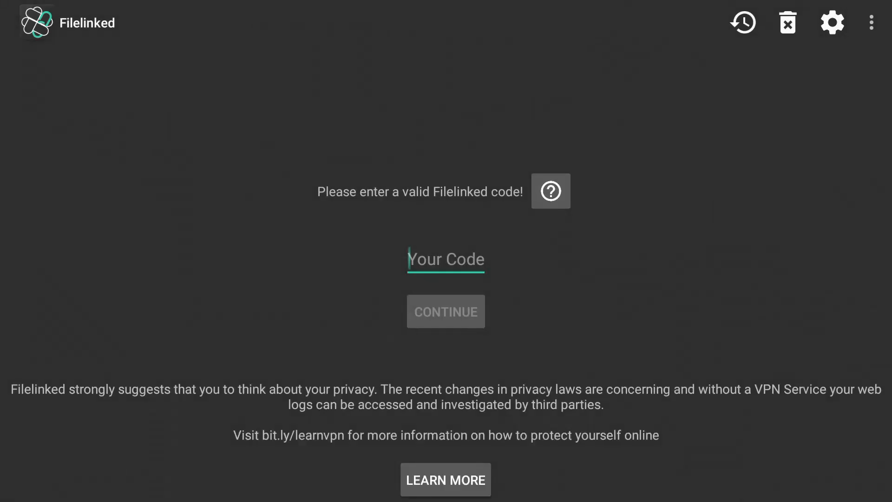
Step: Load the DrGeeky.com Store with code 27844165 and download Blokada v3.5 Ad Blocker
{"action": "left_click", "coordinate": [445, 260]}
{"action": "type", "text": "27844165"}
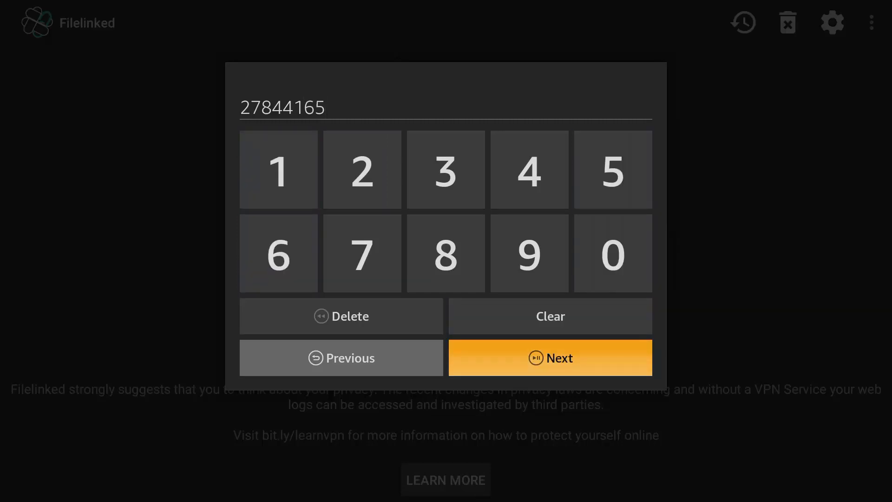
{"action": "left_click", "coordinate": [549, 357]}
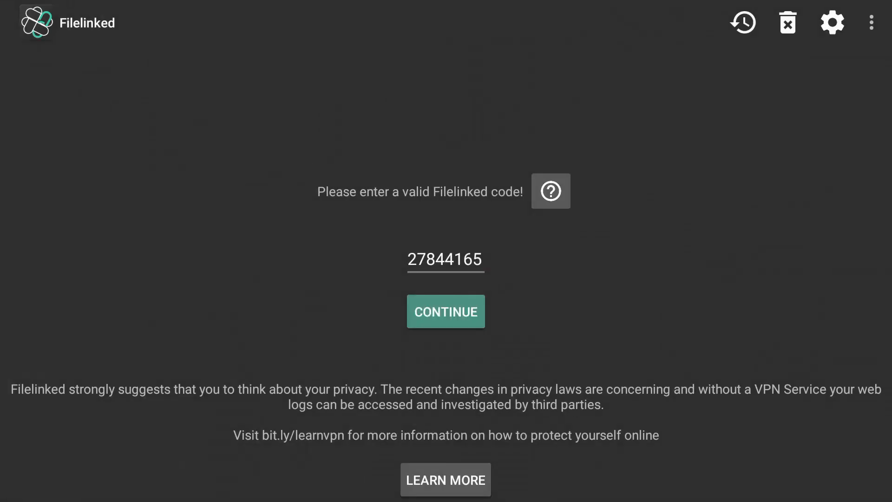
{"action": "left_click", "coordinate": [445, 311]}
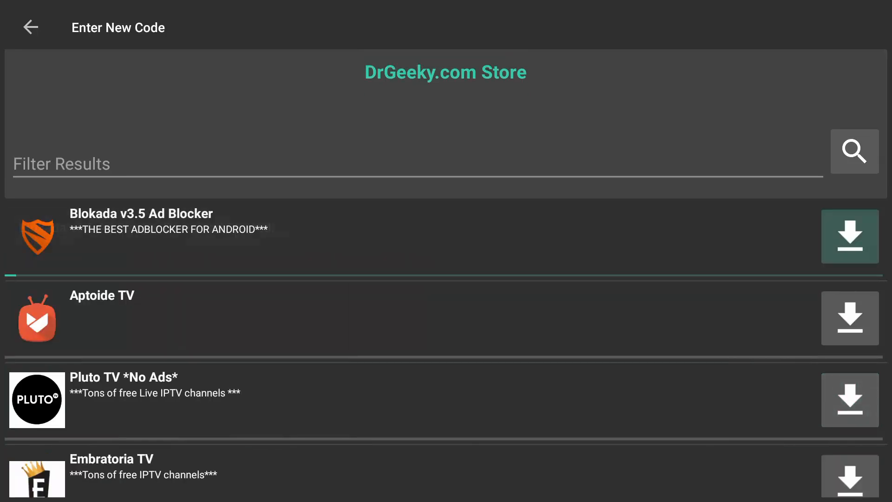
{"action": "left_click", "coordinate": [848, 235]}
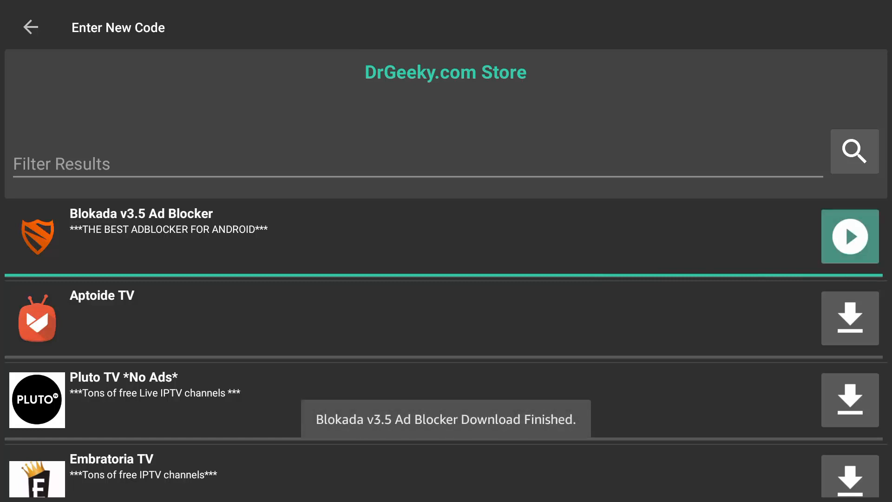
Step: Install the downloaded Blokada package and launch it
{"action": "left_click", "coordinate": [849, 236]}
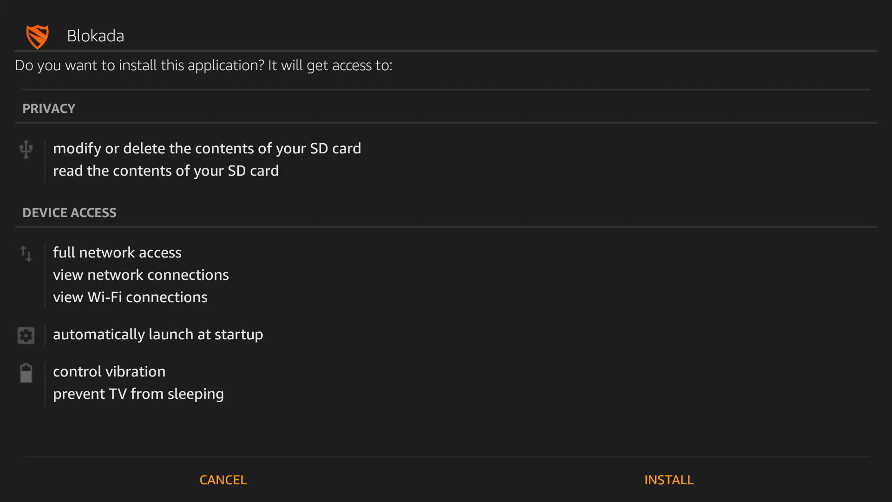
{"action": "mouse_move", "coordinate": [669, 480]}
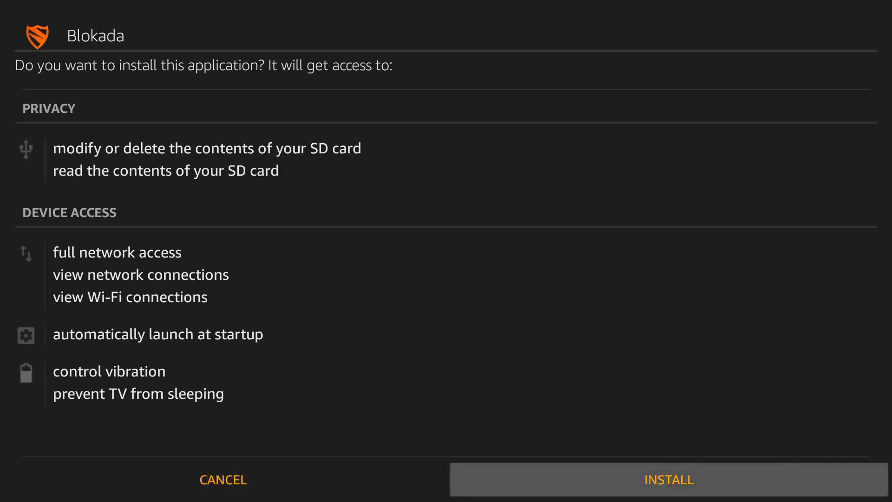
{"action": "left_click", "coordinate": [668, 480]}
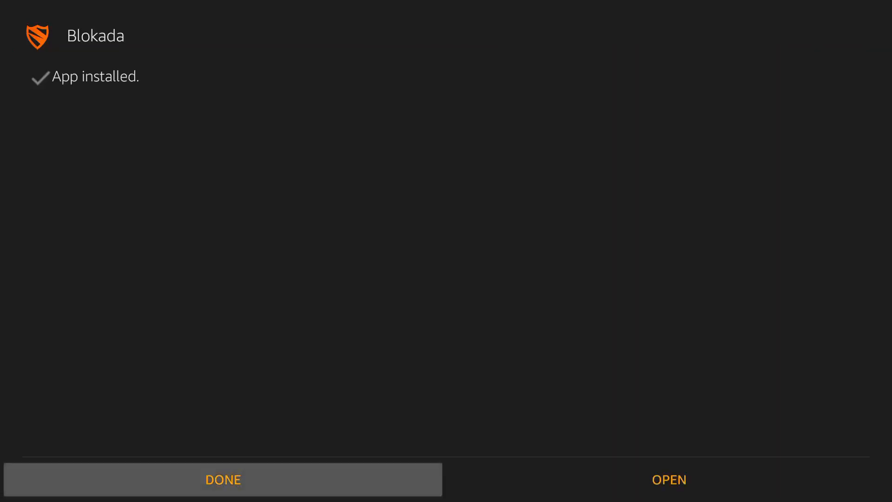
{"action": "left_click", "coordinate": [668, 480]}
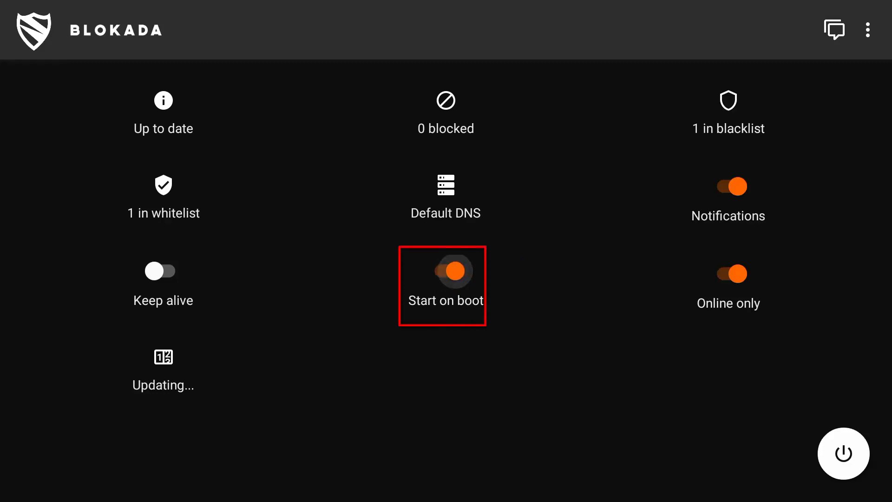
Step: Dismiss Blokada's welcome notes and switch ad blocking on with 190088 hosts loaded
{"action": "left_click", "coordinate": [727, 185]}
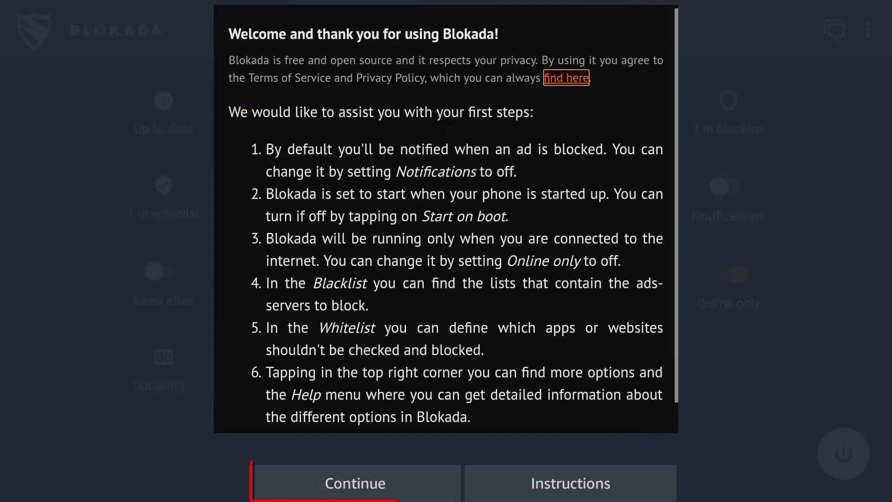
{"action": "scroll", "scroll_direction": "up", "scroll_amount": 3}
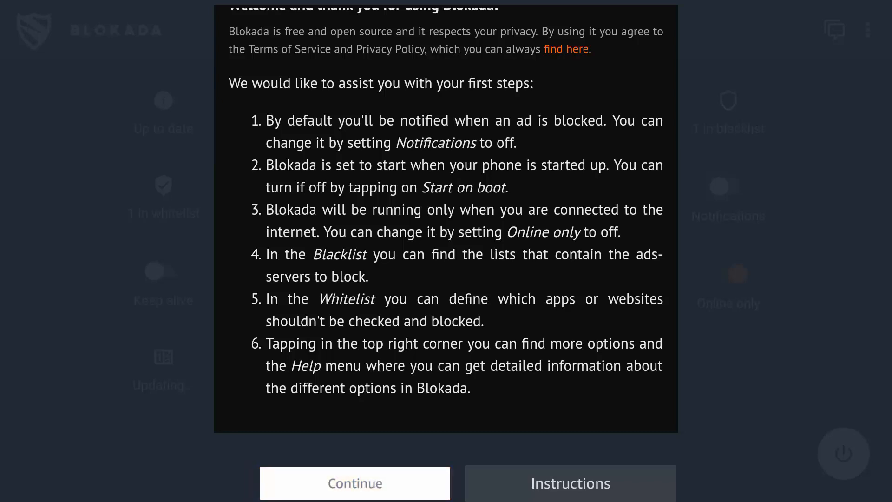
{"action": "left_click", "coordinate": [354, 482]}
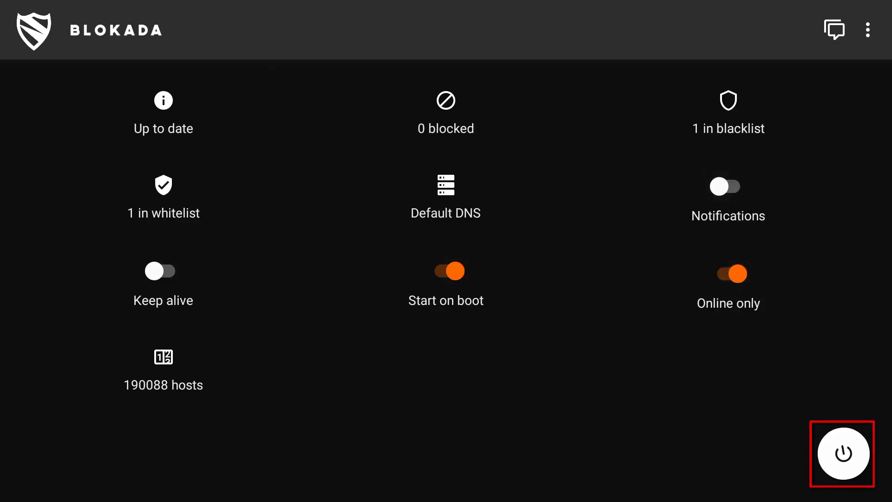
{"action": "left_click", "coordinate": [843, 454]}
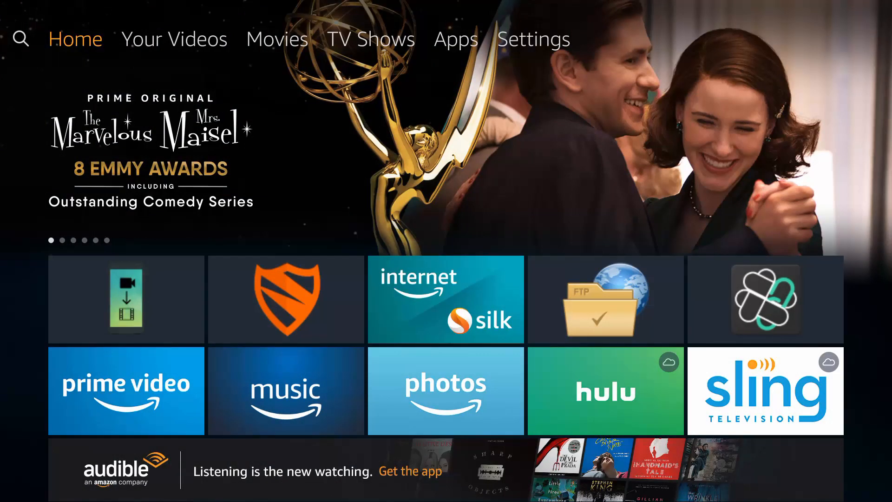
Step: Move back along the Fire TV home screen's recent apps row
{"action": "scroll", "scroll_direction": "left", "scroll_amount": 3}
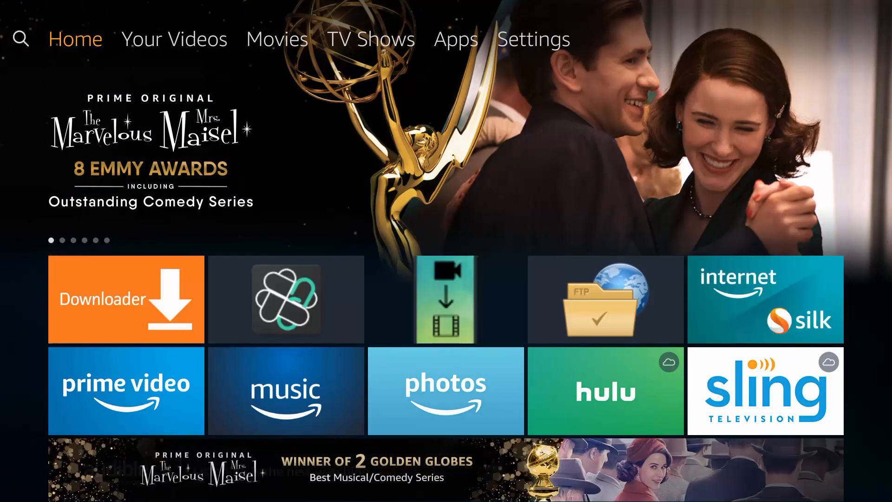